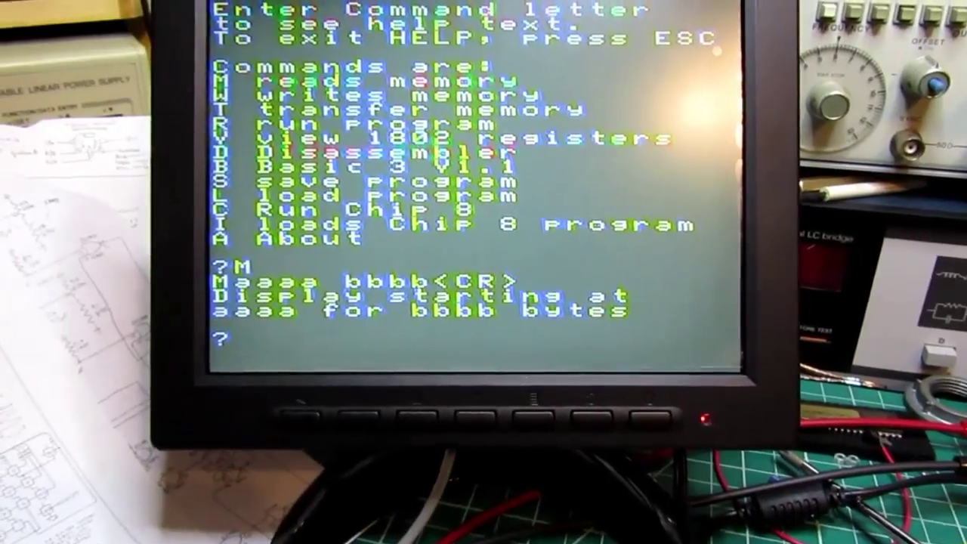
- Enter B at the help prompt to show the Basic 3 V1.1 help text
type("B")
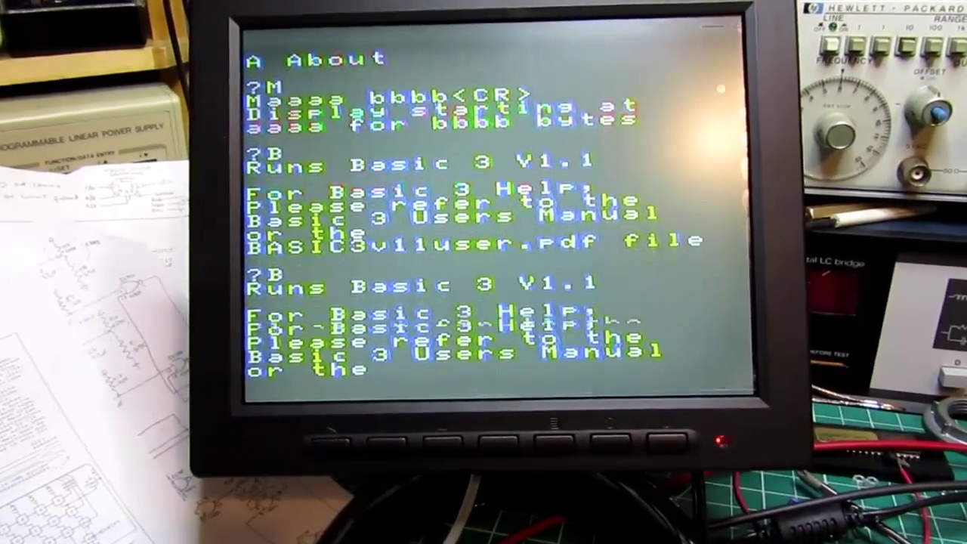
key("Return")
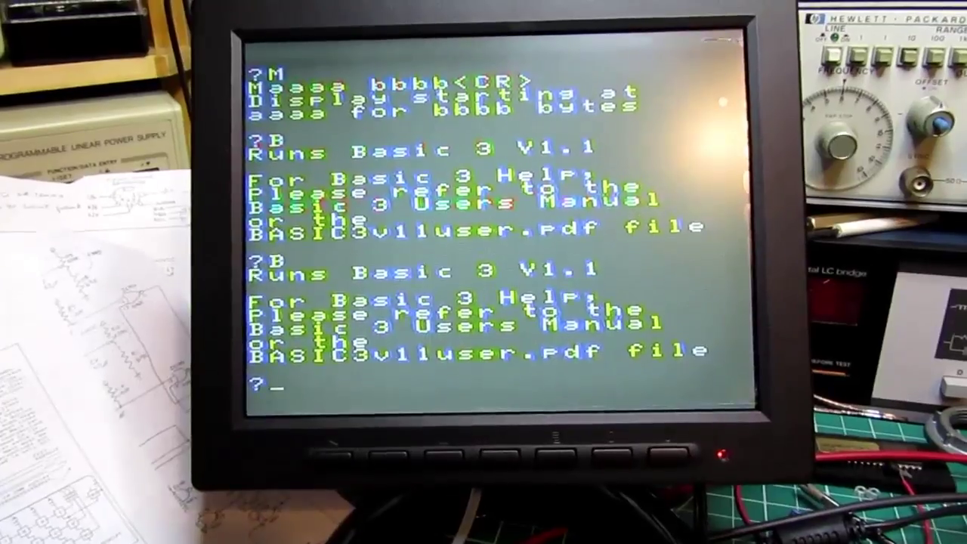